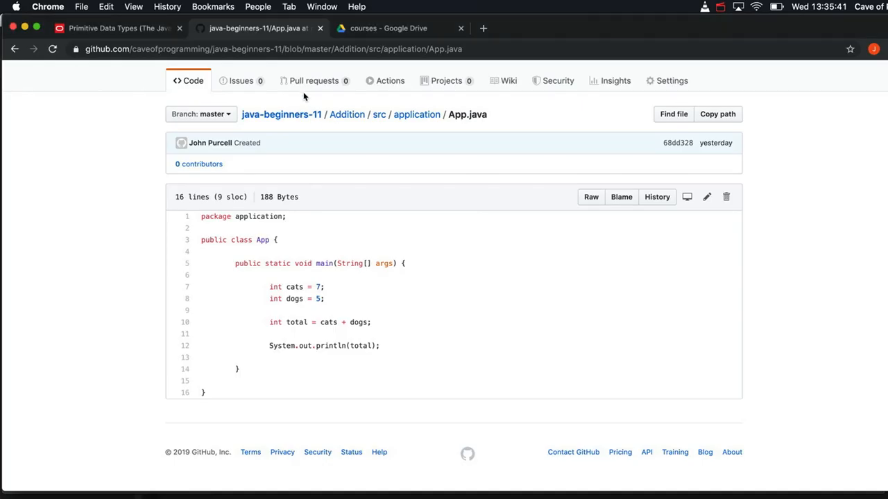
# Step: Go to github.com/caveofprogramming to show the account's popular repositories
pyautogui.click(277, 48)
pyautogui.write('github.com')
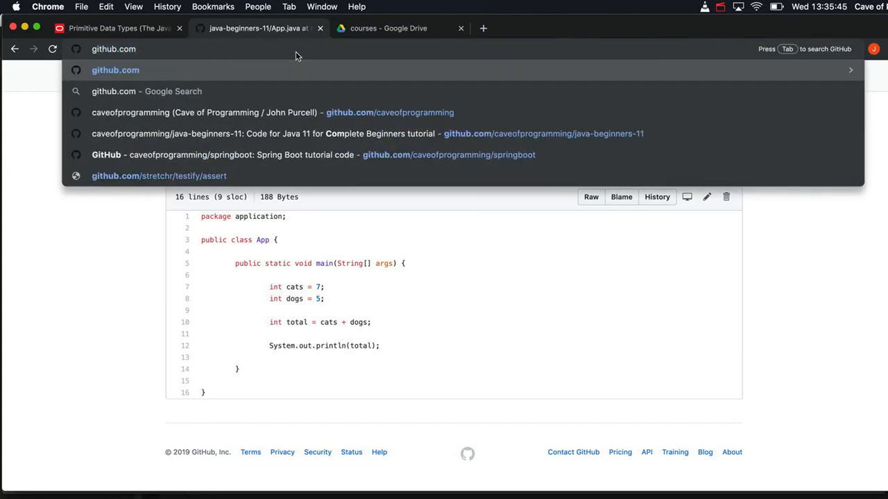
pyautogui.write('/caveofprogramming')
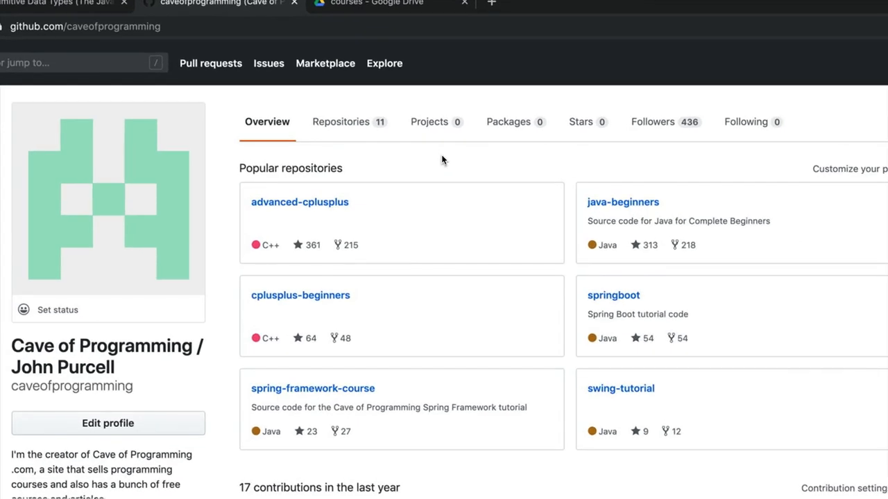
pyautogui.moveTo(340, 121)
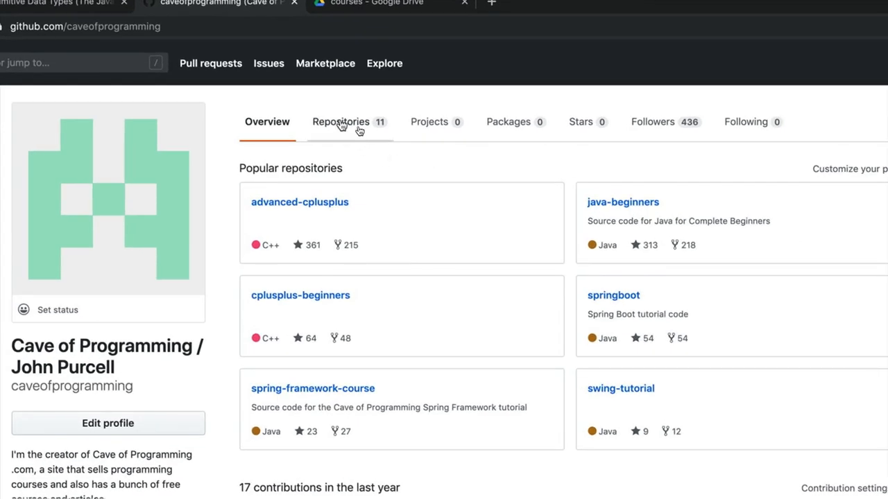
# Step: Open java-beginners-11 from the Repositories list and dismiss the Publish your packages popup
pyautogui.click(340, 121)
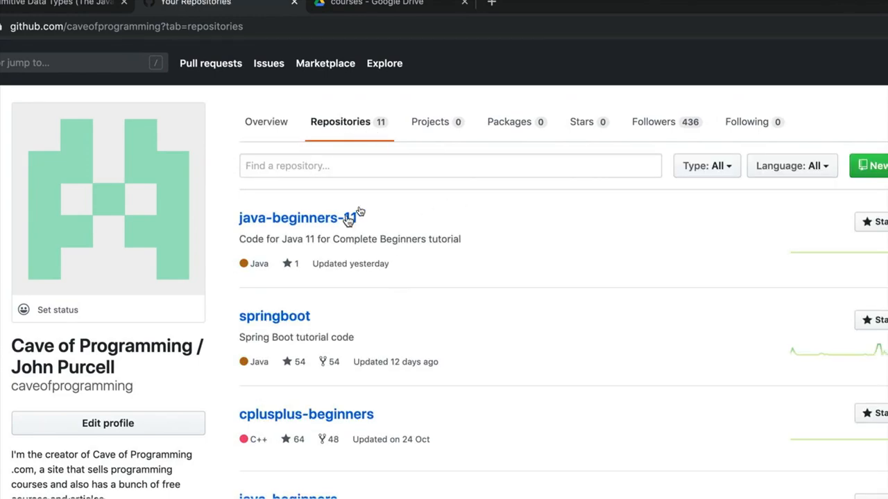
pyautogui.scroll(-3)
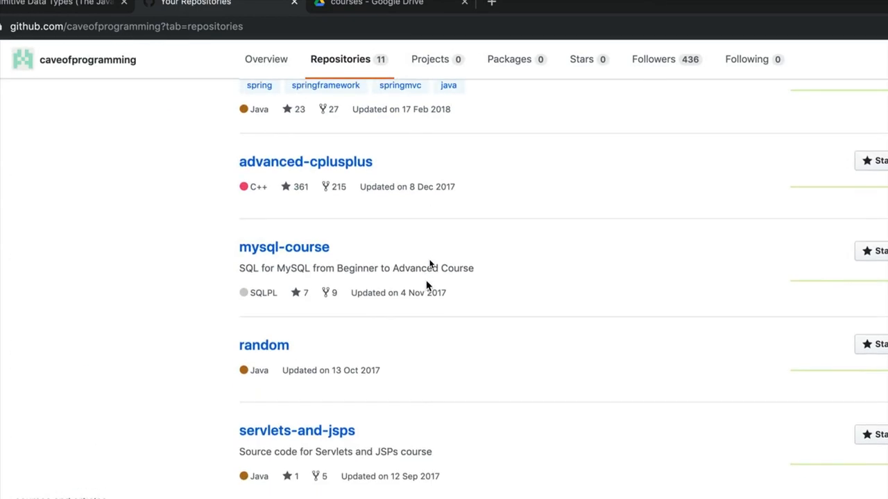
pyautogui.scroll(3)
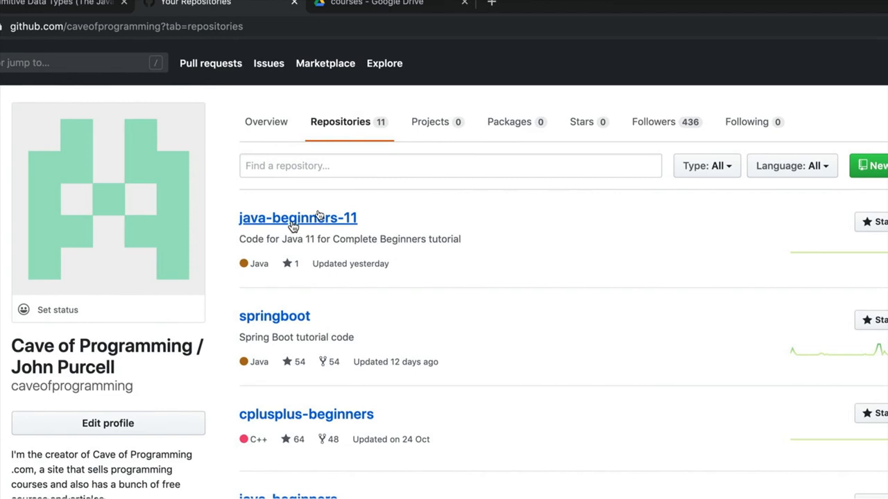
pyautogui.click(298, 218)
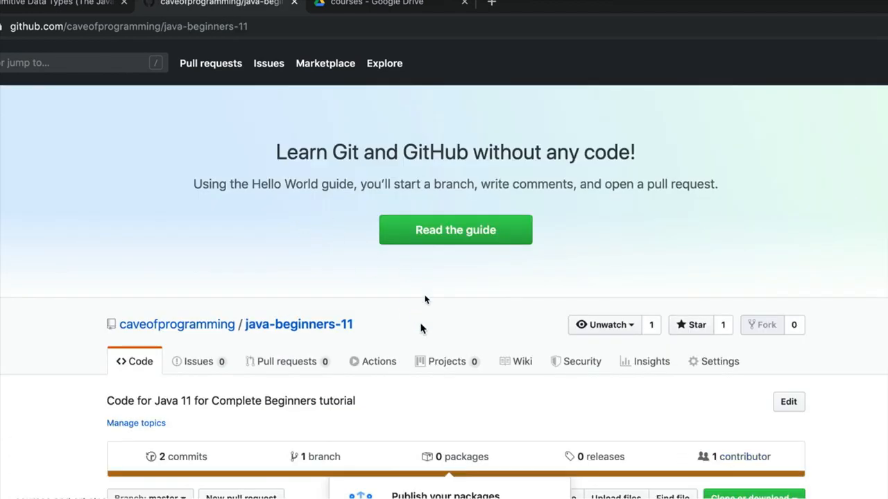
pyautogui.scroll(-3)
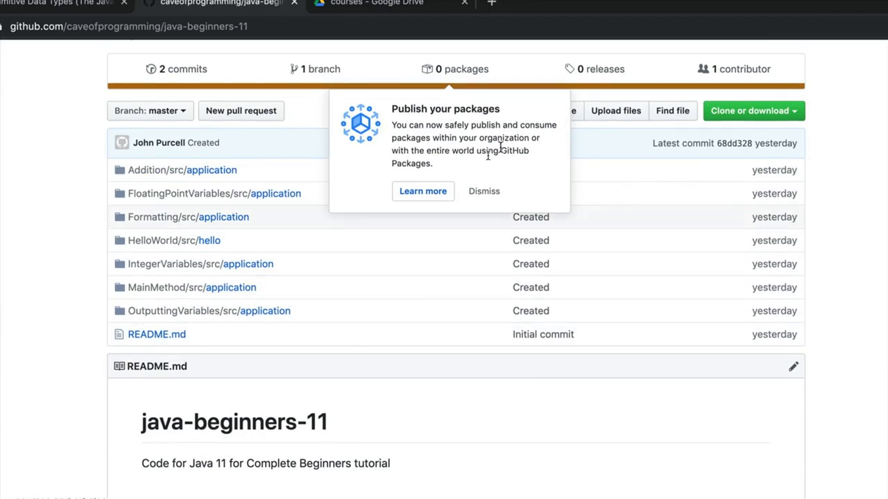
pyautogui.click(483, 191)
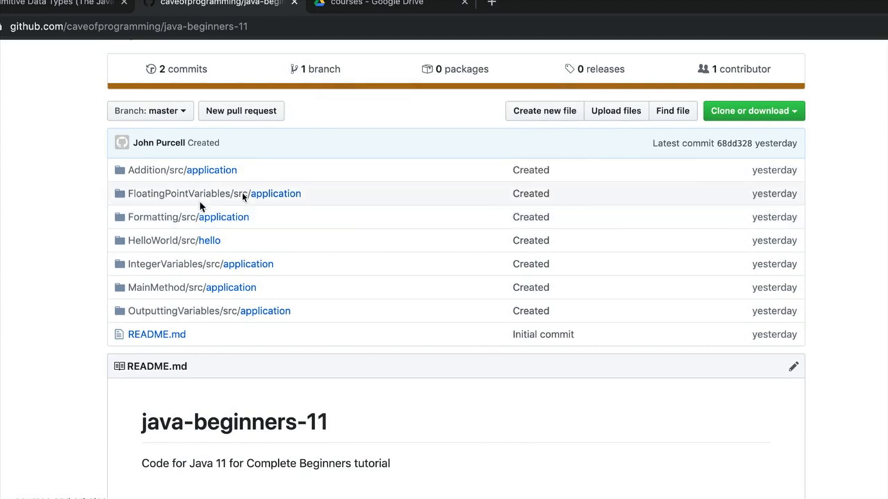
pyautogui.moveTo(184, 194)
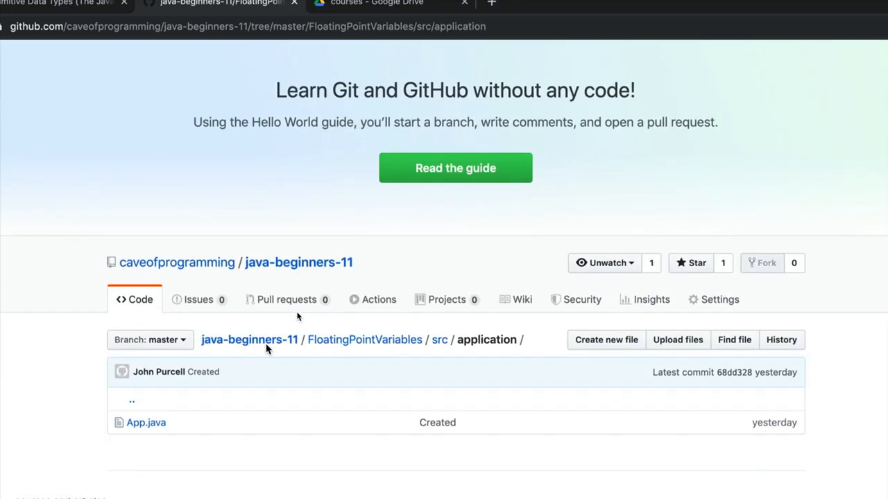
# Step: Open FloatingPointVariables/src/application/App.java and scroll through its code
pyautogui.click(145, 423)
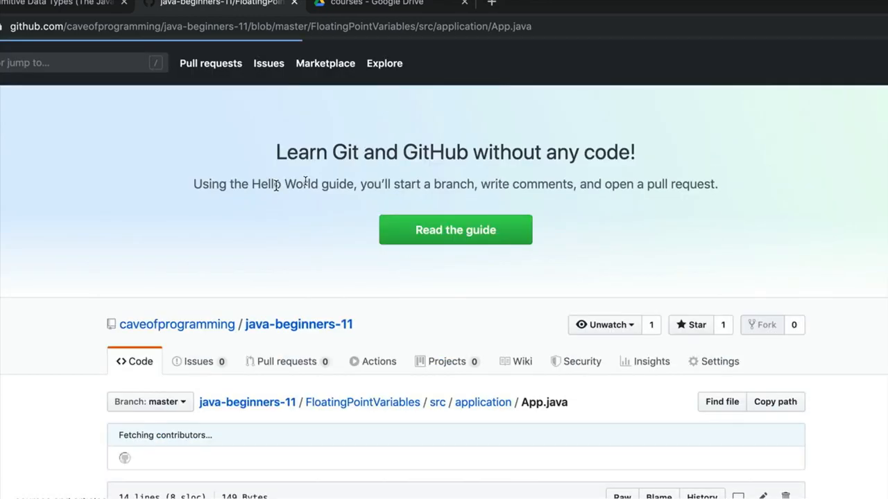
pyautogui.scroll(-3)
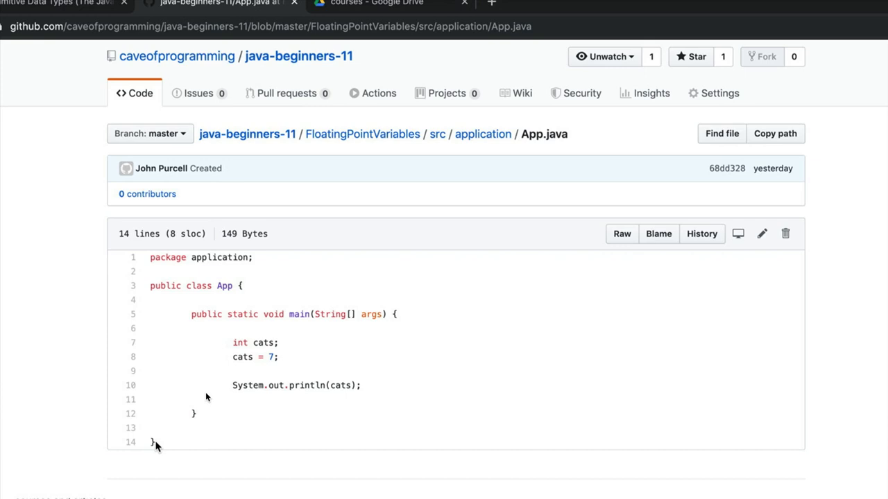
pyautogui.moveTo(165, 443)
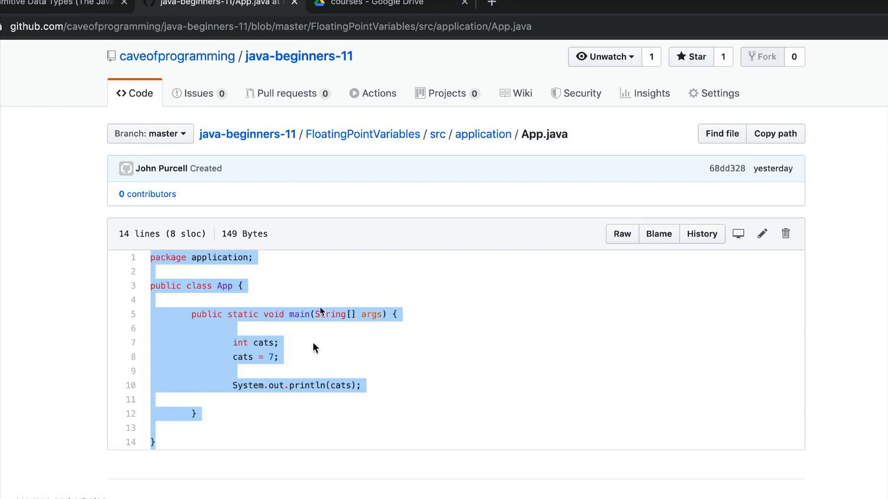
pyautogui.moveTo(463, 374)
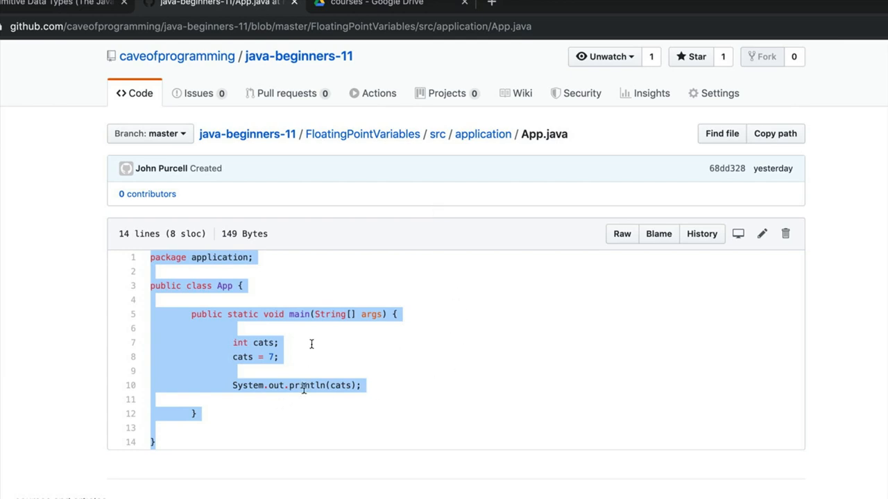
pyautogui.moveTo(264, 414)
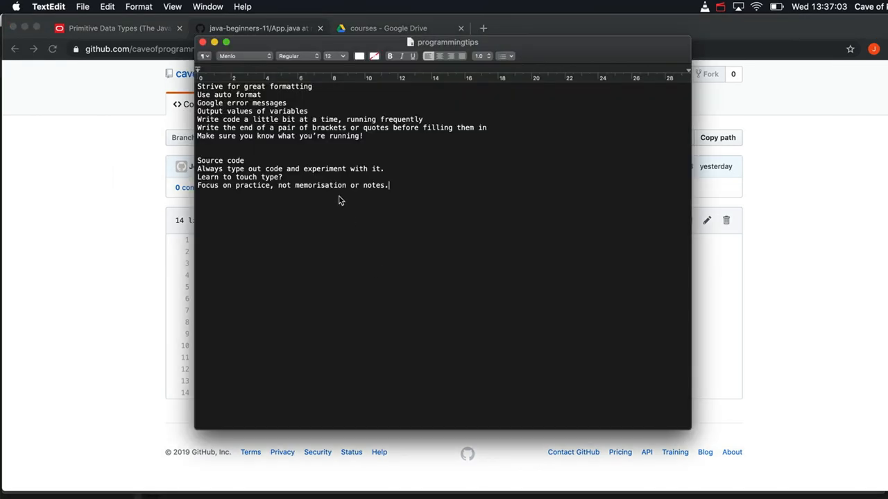
pyautogui.moveTo(395, 171)
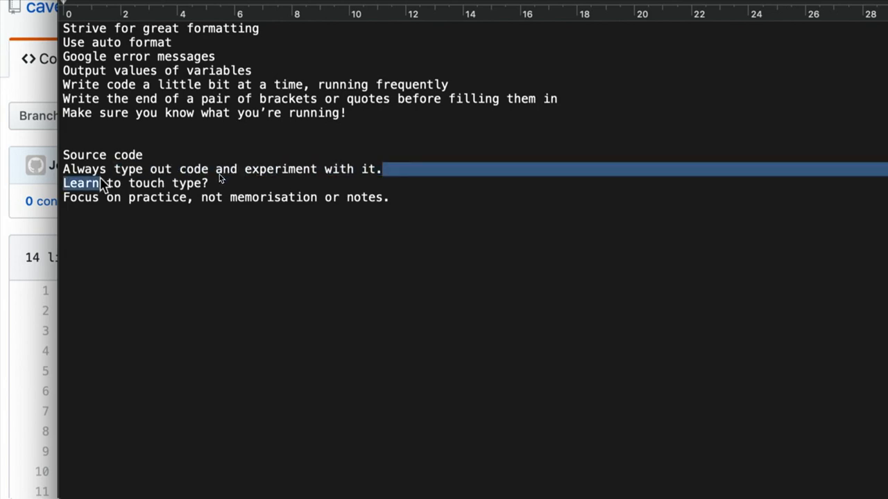
pyautogui.click(383, 168)
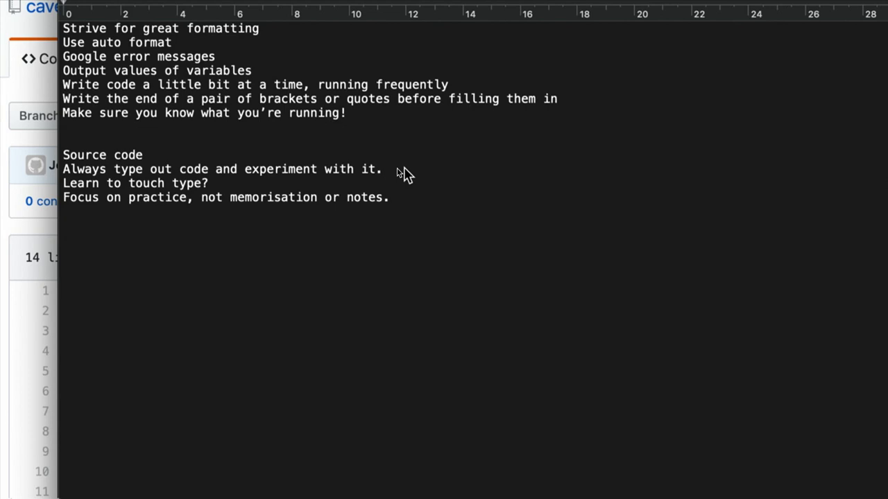
pyautogui.click(381, 168)
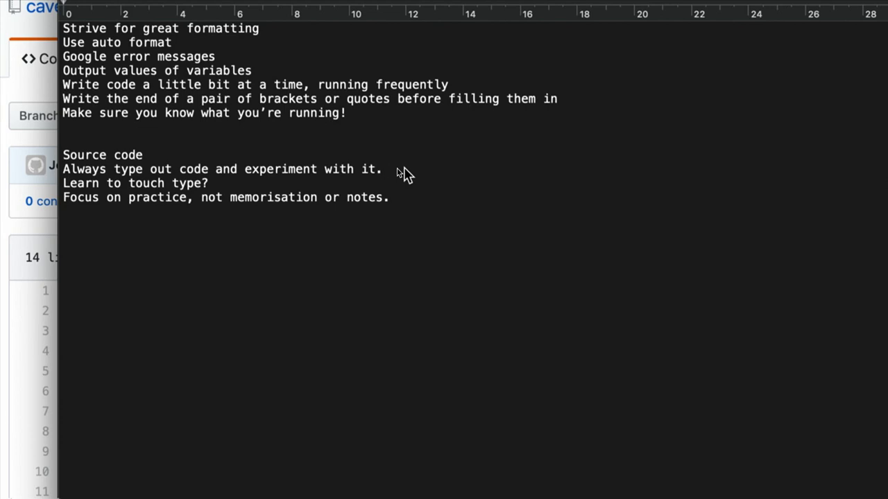
pyautogui.click(381, 169)
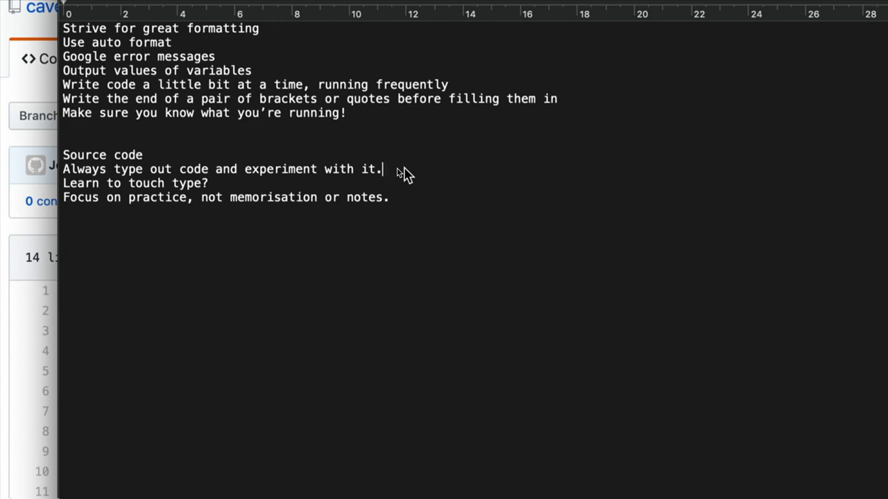
pyautogui.moveTo(406, 172)
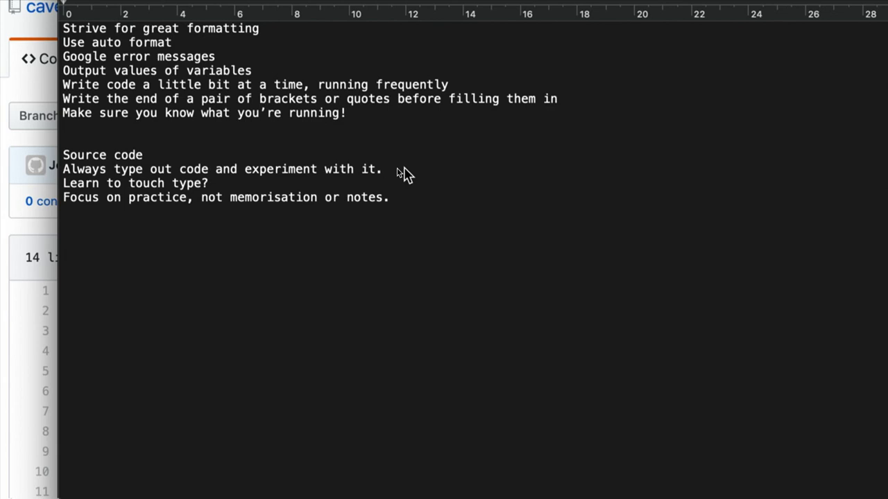
pyautogui.click(380, 169)
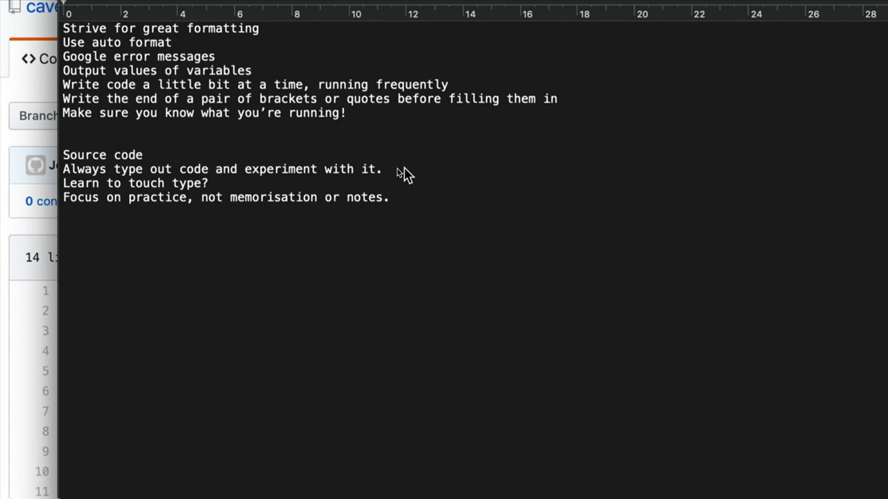
pyautogui.click(380, 168)
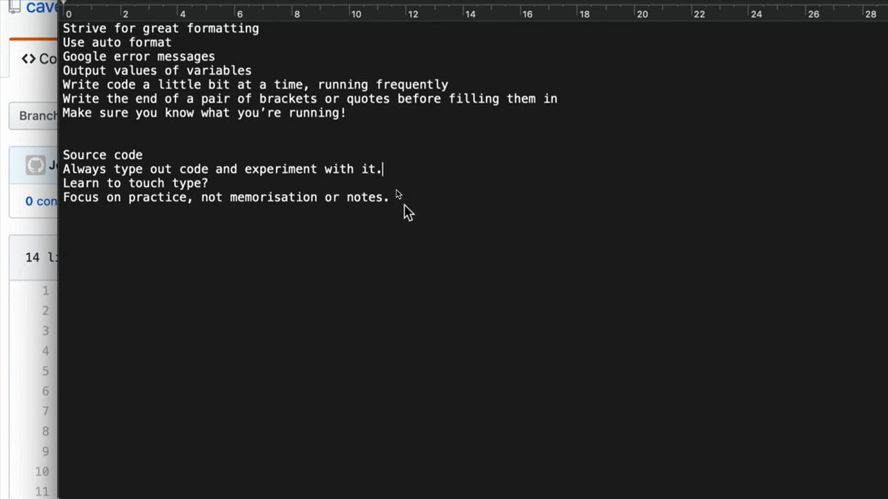
pyautogui.tripleClick(226, 197)
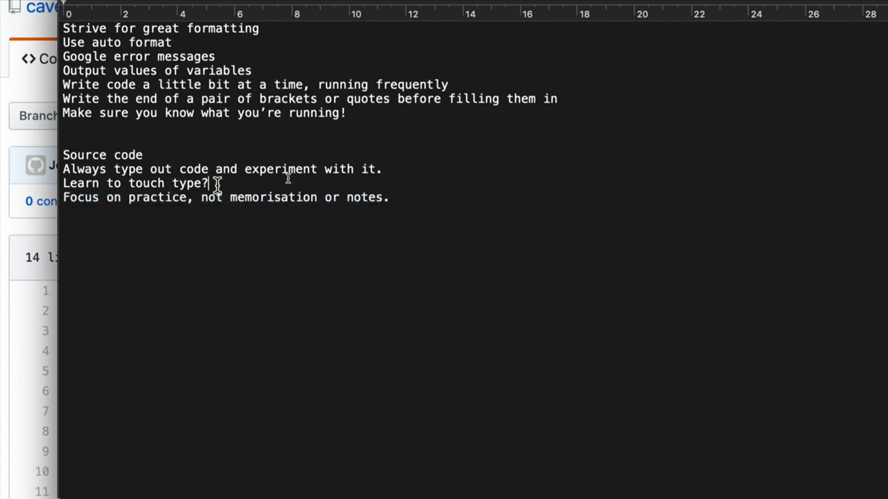
pyautogui.tripleClick(135, 183)
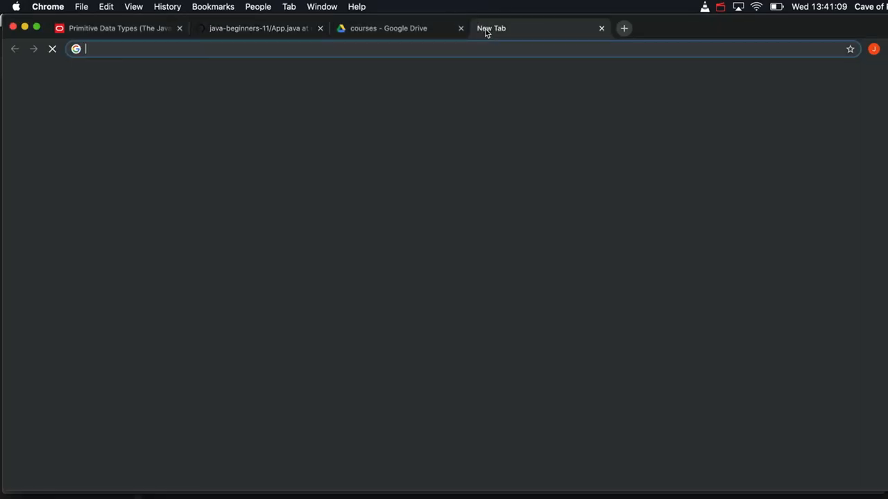
# Step: Search Chrome for 'free touf' before switching to Eclipse's Doubles App.java
pyautogui.write('free touf')
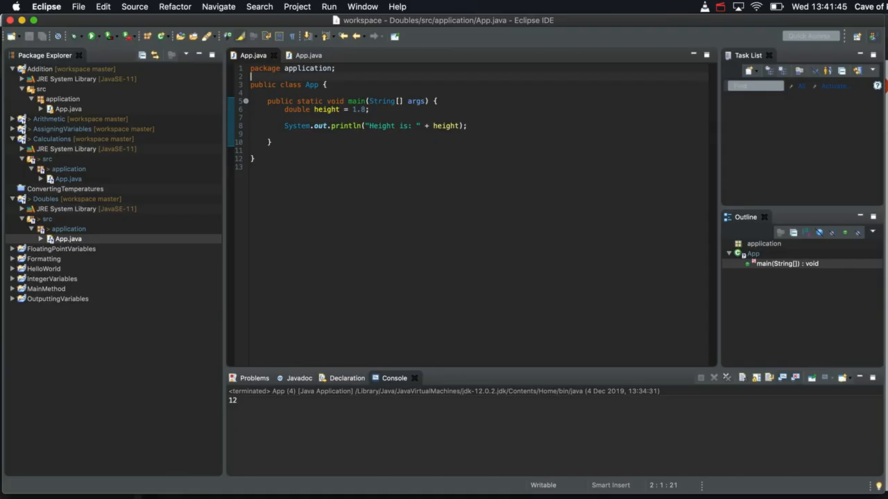
pyautogui.moveTo(382, 266)
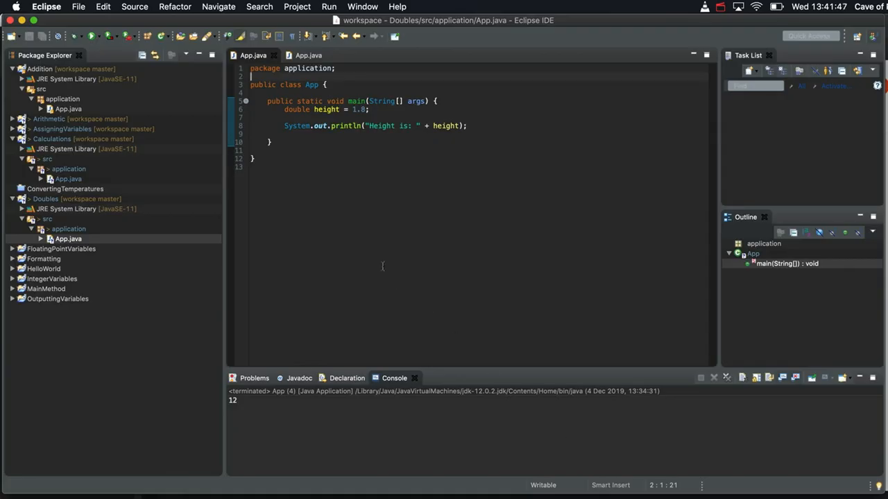